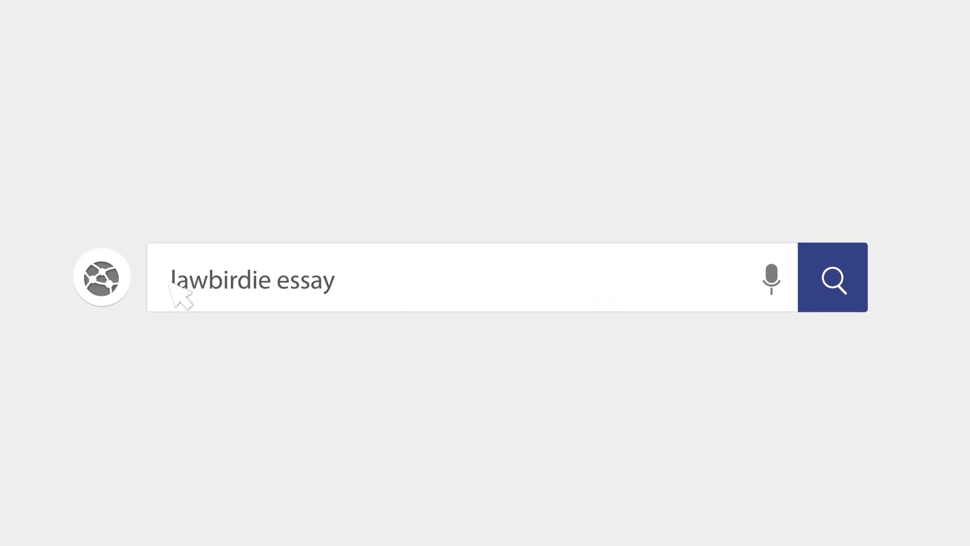
Search for 'lawbirdie essay database' in the LawBirdie intro
type("database")
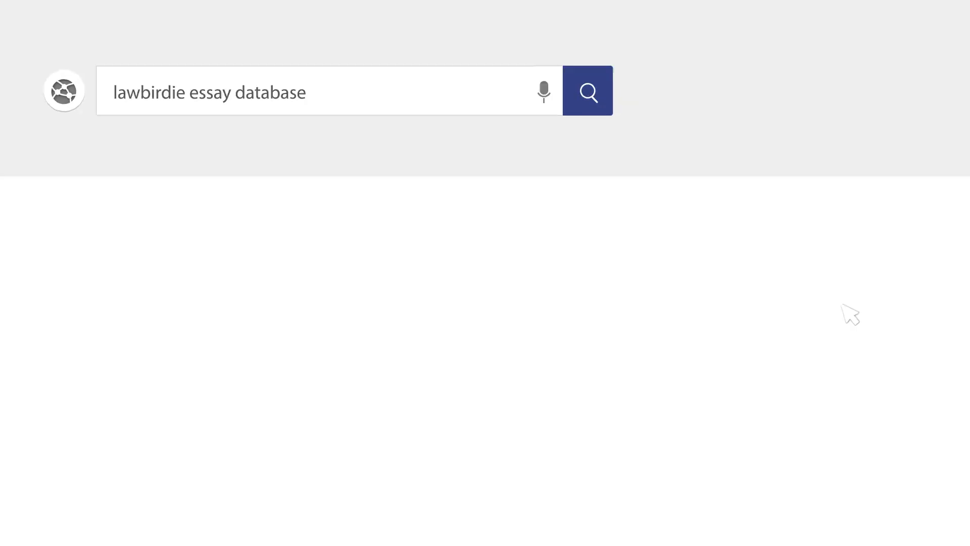
left_click(587, 90)
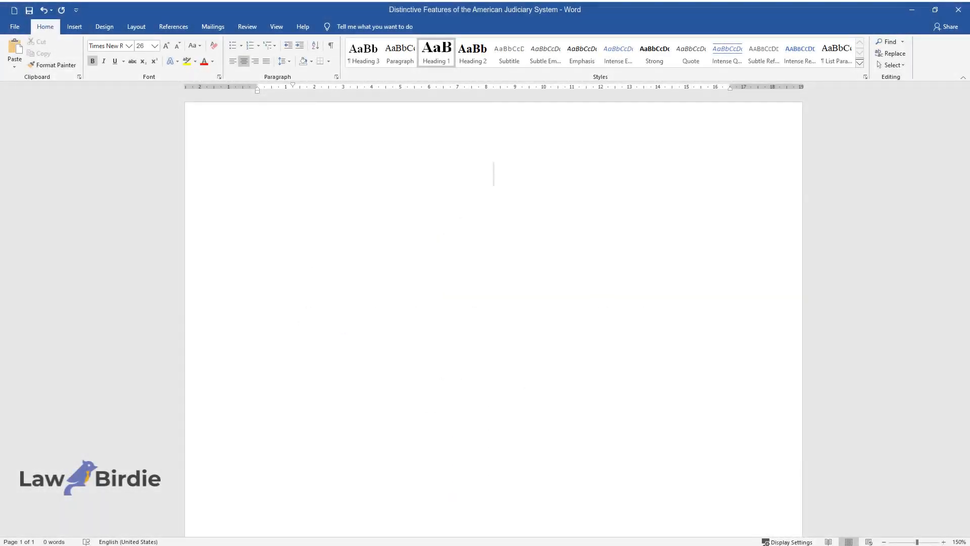
Add the title 'Distinctive Features of the American Judiciary System' and an Introduction heading
type("Distinctive F")
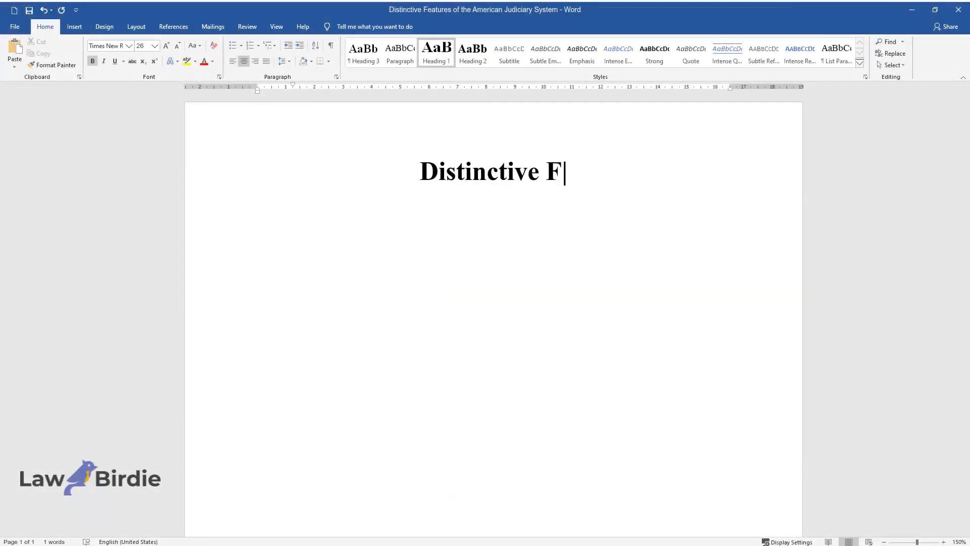
type("eatures of the American Judiciary System")
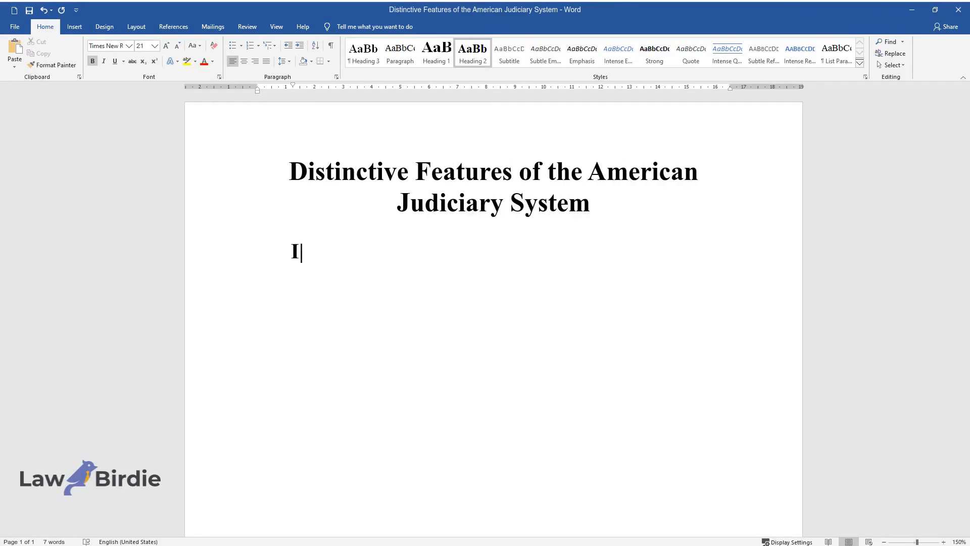
type("ntroduction")
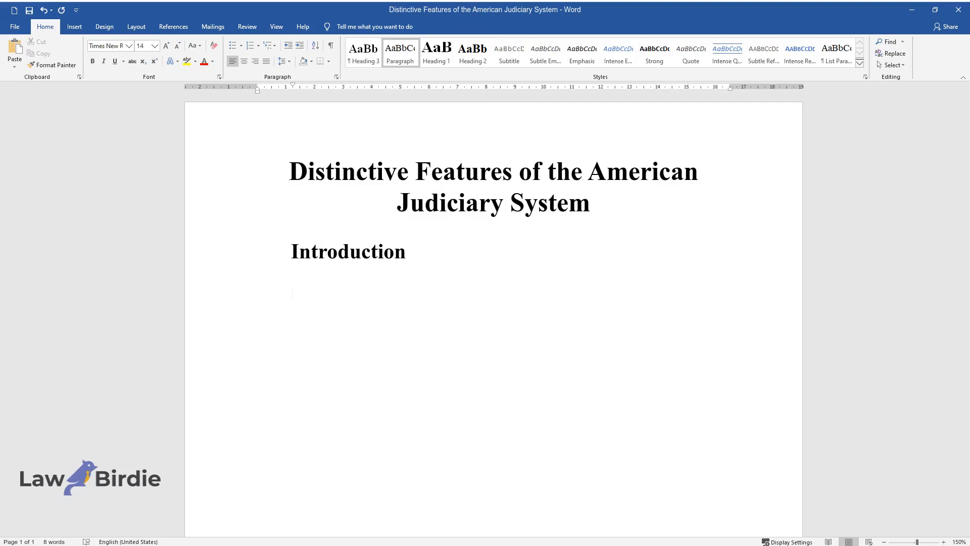
Write the Introduction on the judiciary's duality of state and federal sub-systems
type("A distinctive feature of Am")
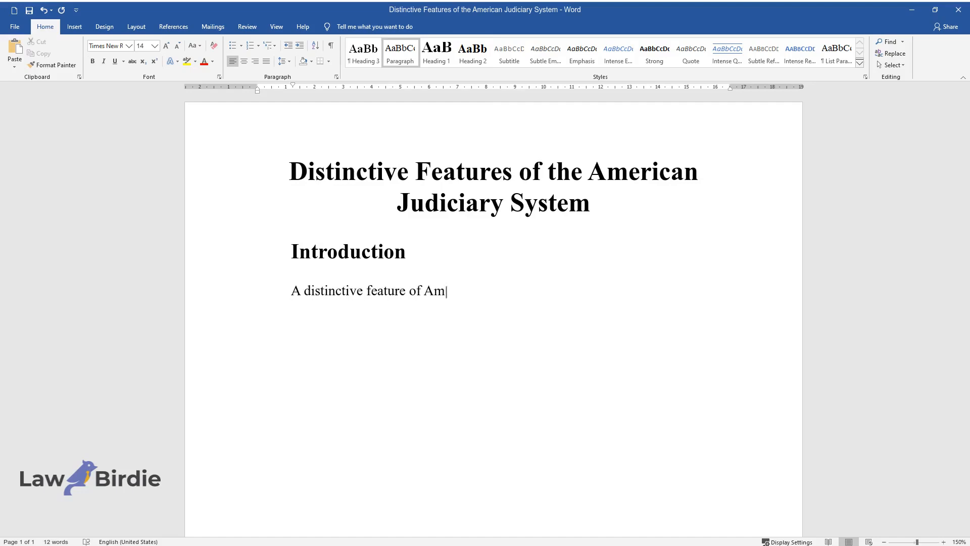
type("erica's judiciary institution fro")
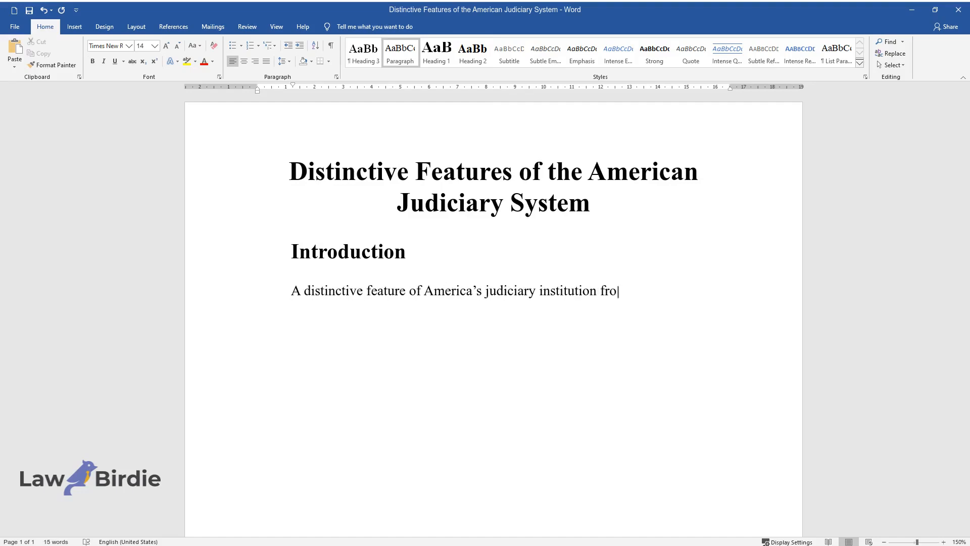
type("m those in other countries is it")
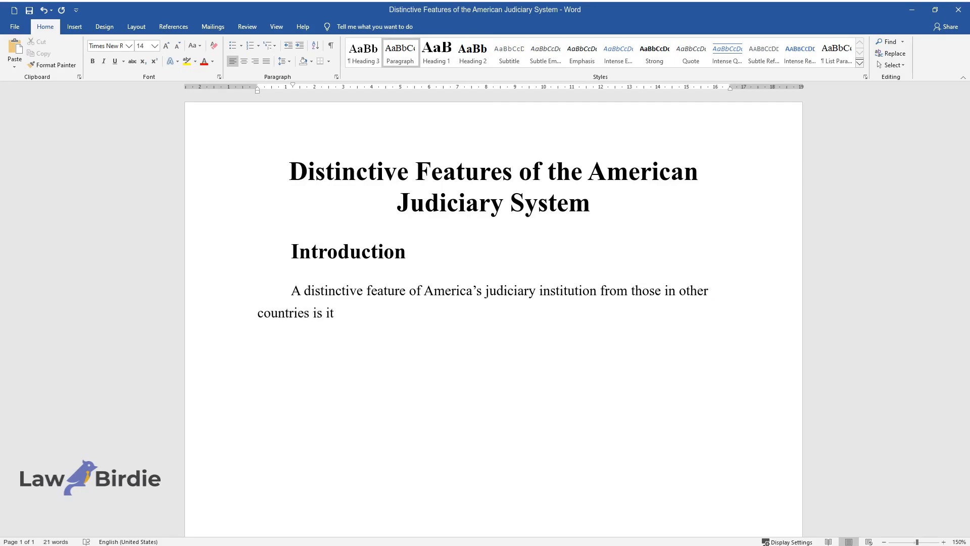
type("s duality. It is divided into tw")
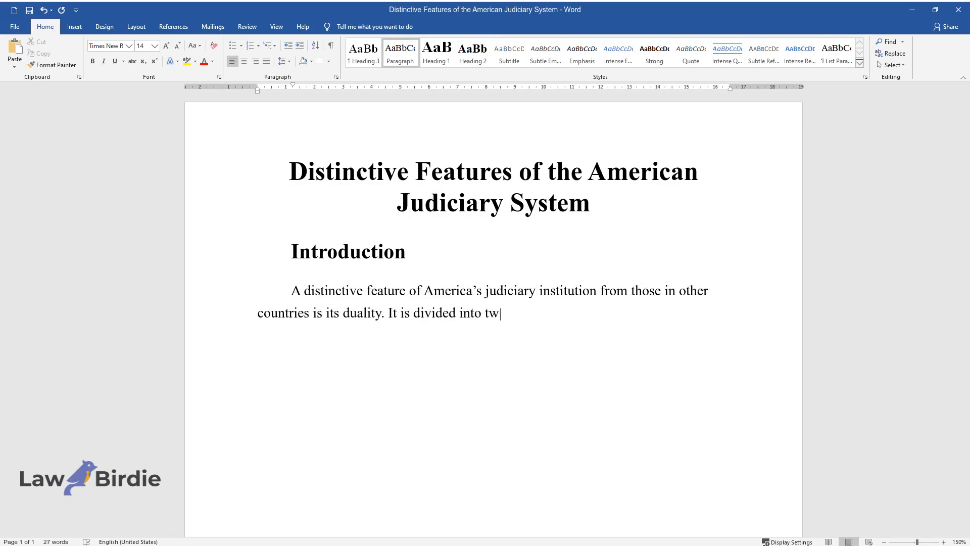
type("o sub-systems – state and federal courts.")
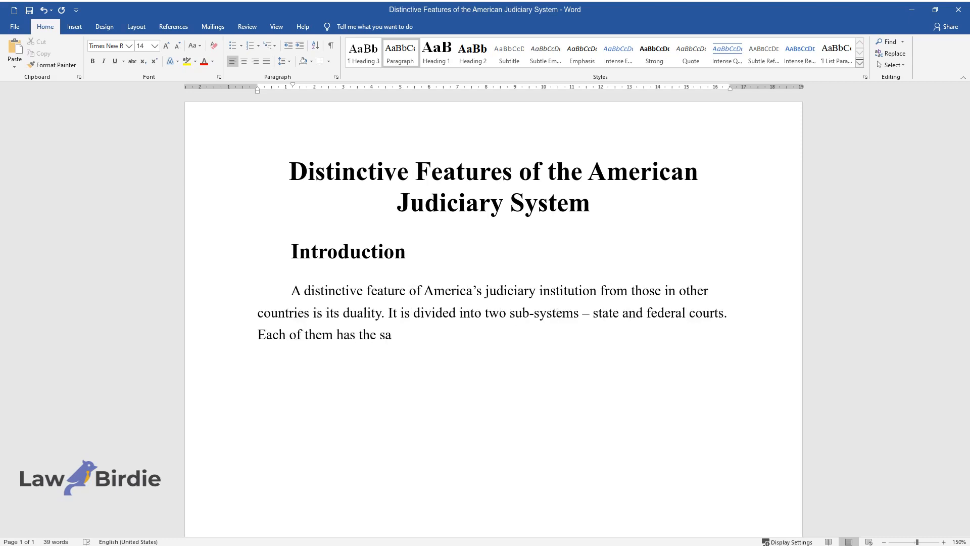
Describe the shared trial, appellate, and last-resort structure and what state courts handle
type("me step structure consisting of")
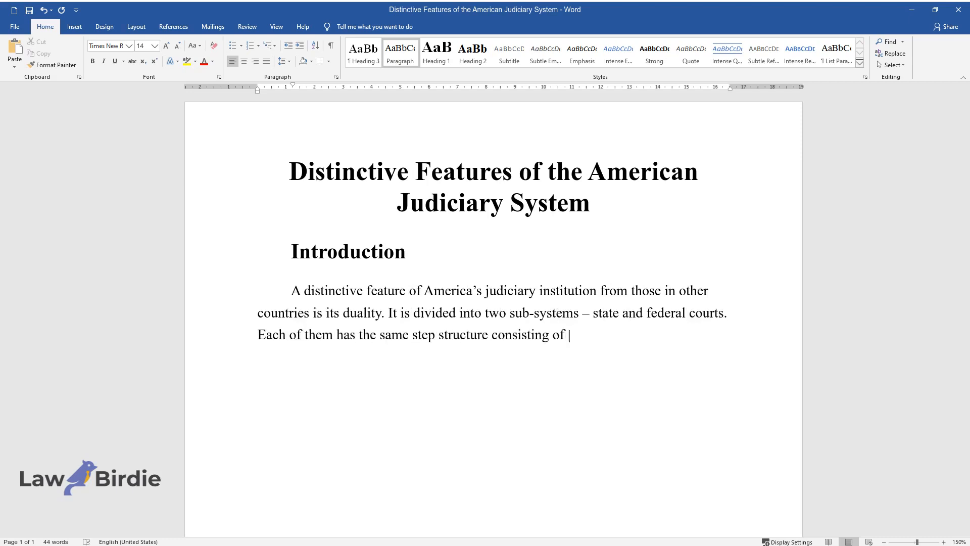
type("trial, appellate, and last resor")
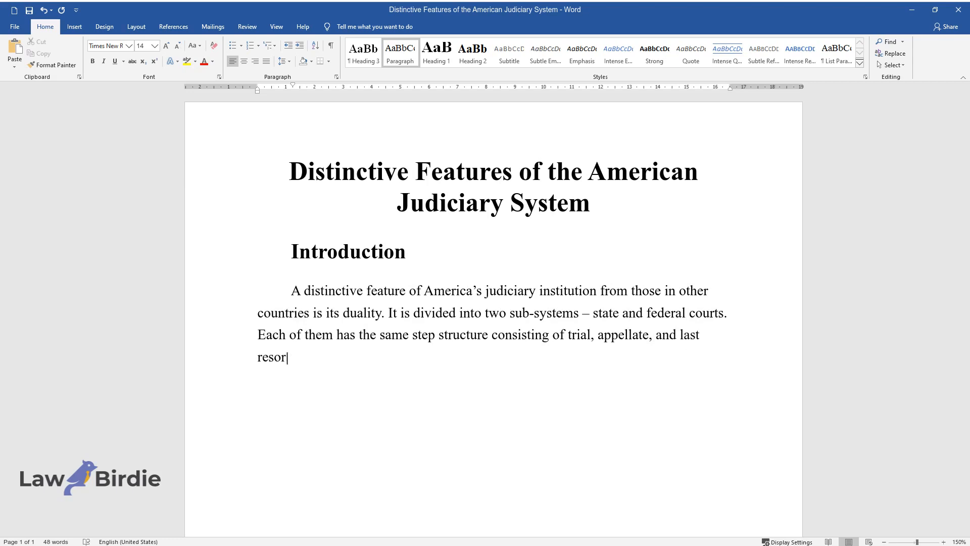
type("t courts. State courts deal with")
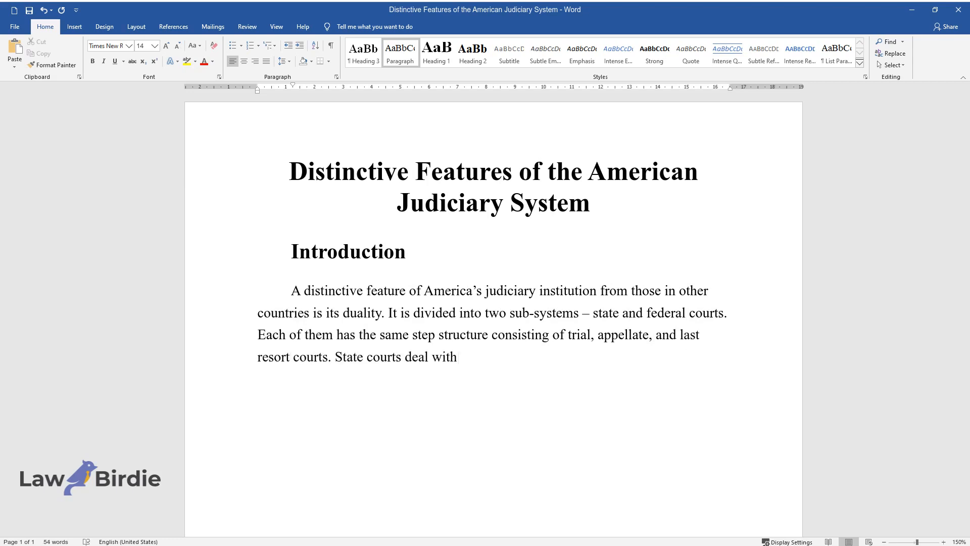
type("cases of a precedential nature, and they hear all")
type("Moreover, this category serves as a co")
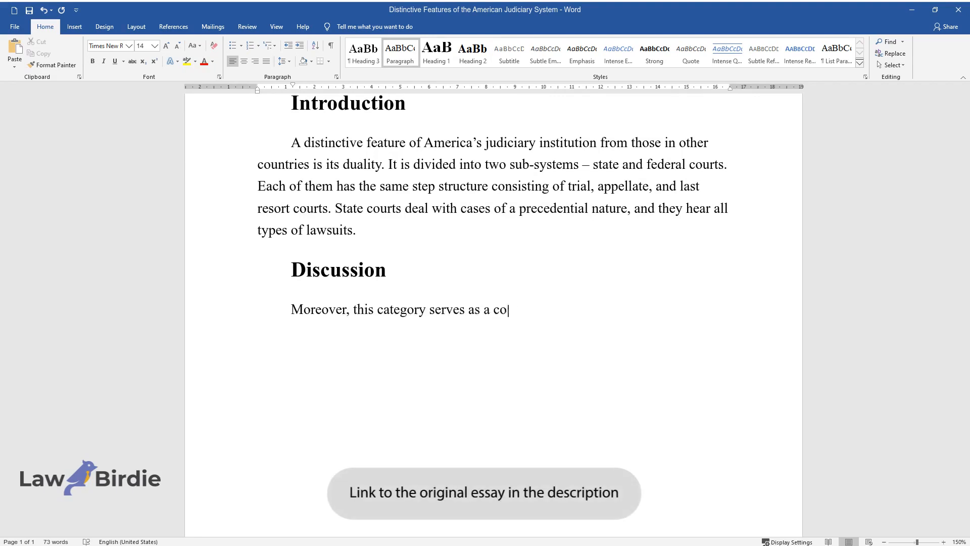
Explain state courts as a counterbalance and federal courts handling precedents and federal questions
type("unterbalance to the national judiciary")
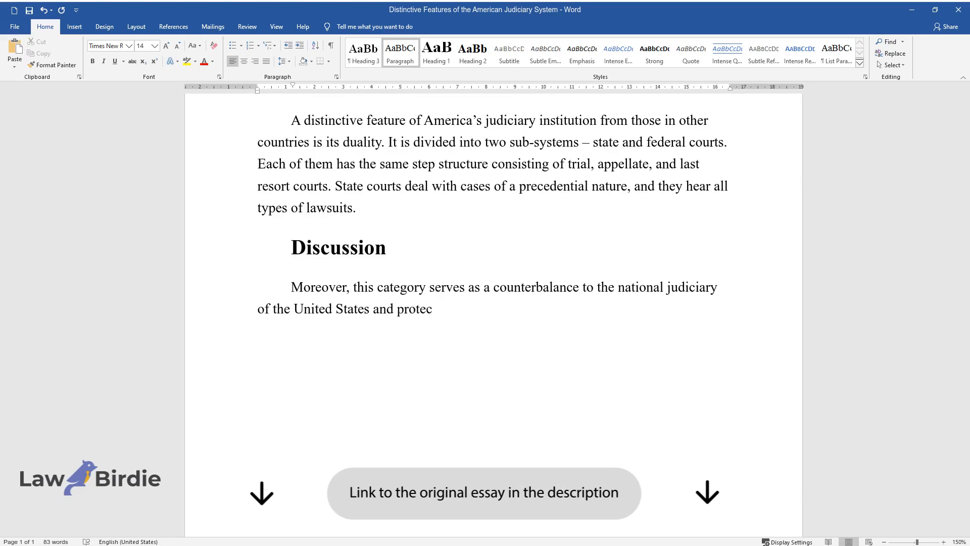
type("ts local laws from the potential tyranny of th")
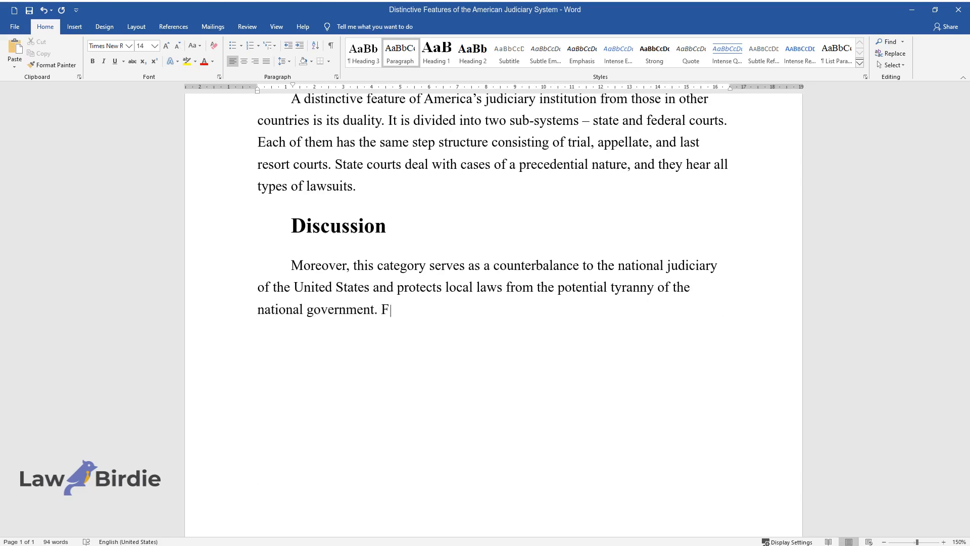
type("ederal courts mainly deal with prec")
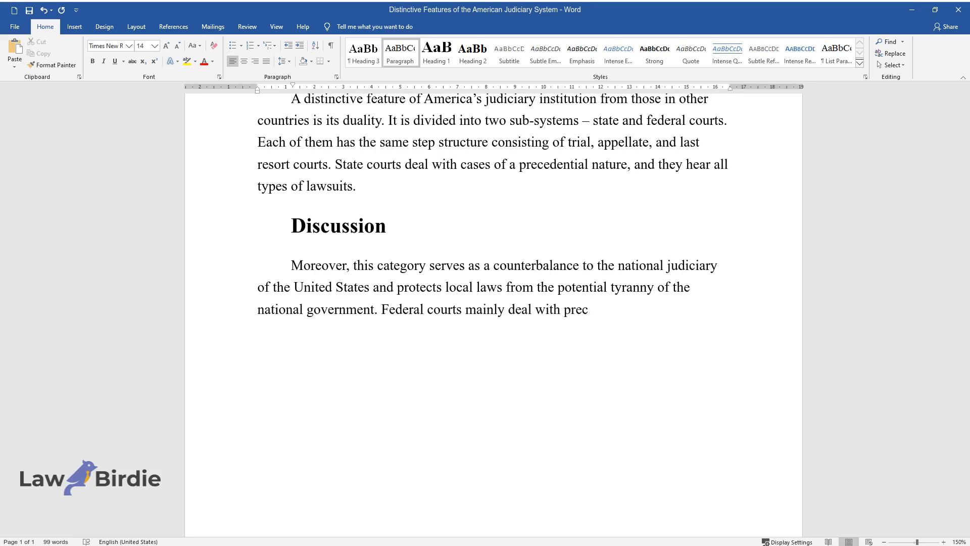
type("edents and unique cases, also known")
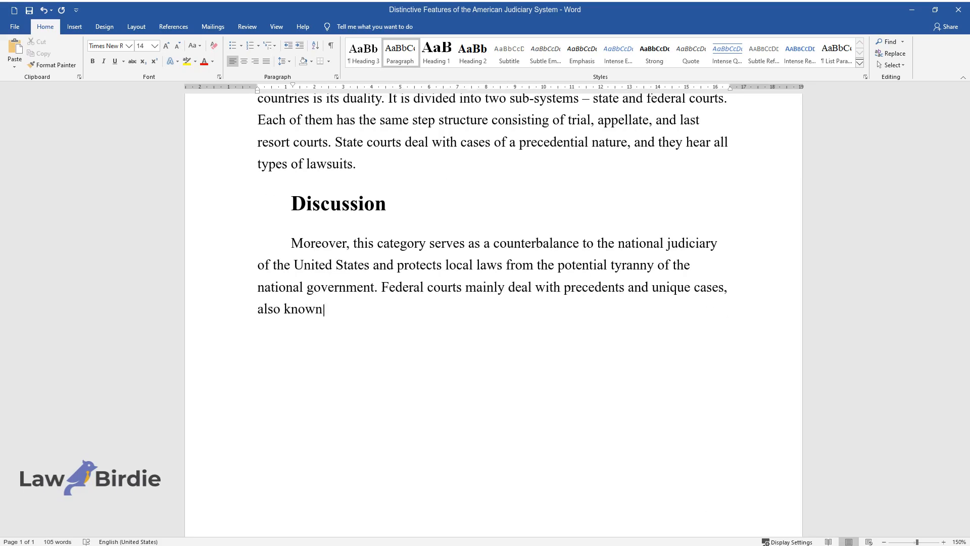
type("as federal questions. They also ha")
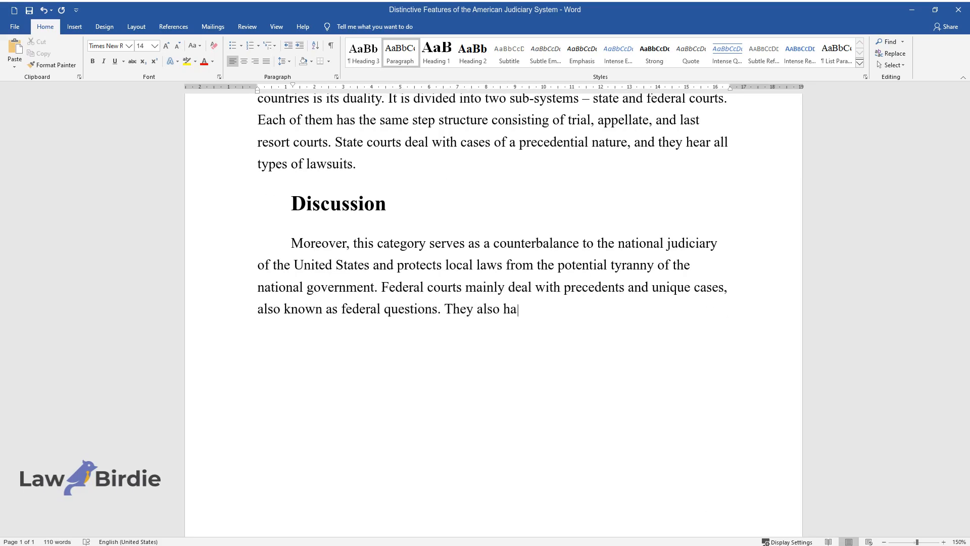
Add that federal courts hear civil, criminal, interstate and international lawsuits
type("ve the right to consider civil and c")
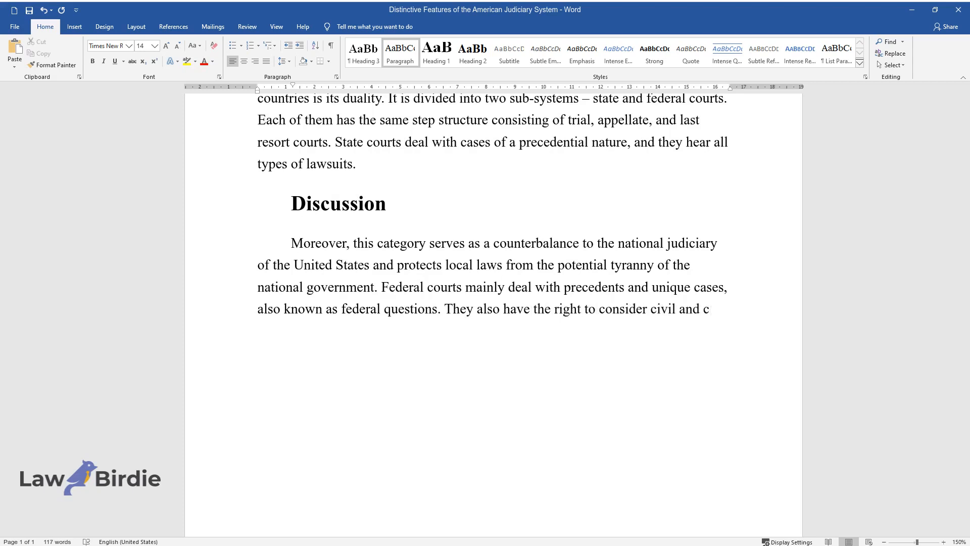
type("riminal cases but deal primarily wi")
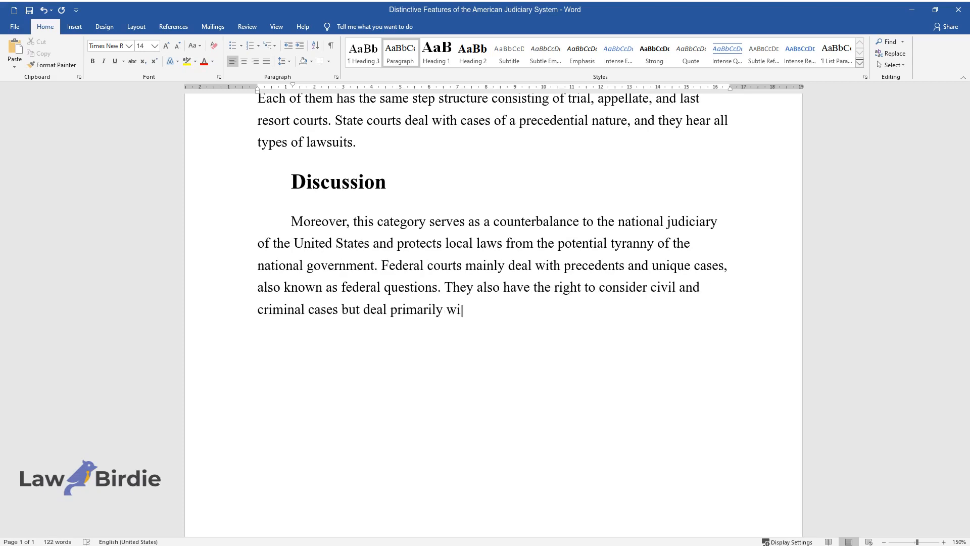
type("th the first group statistically. T")
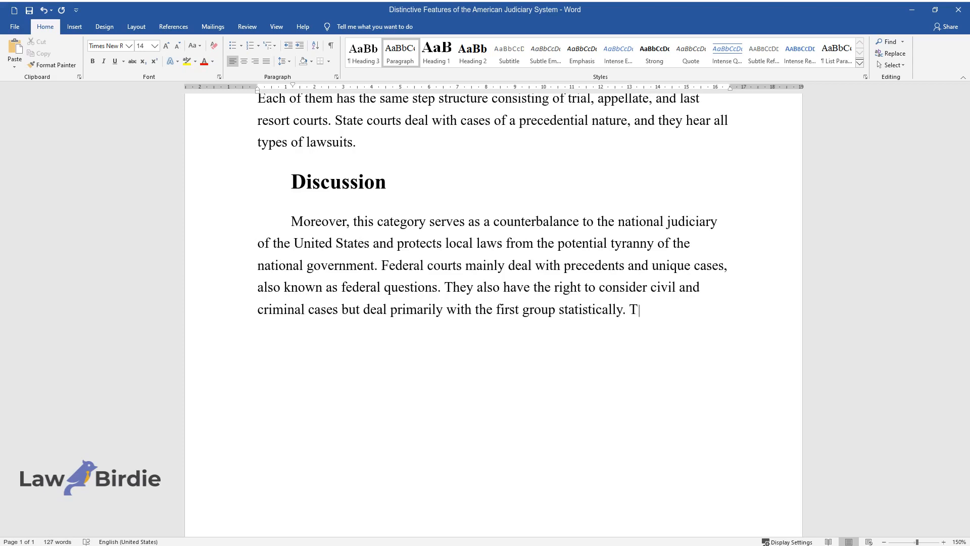
type("hey can hear interstate and interna")
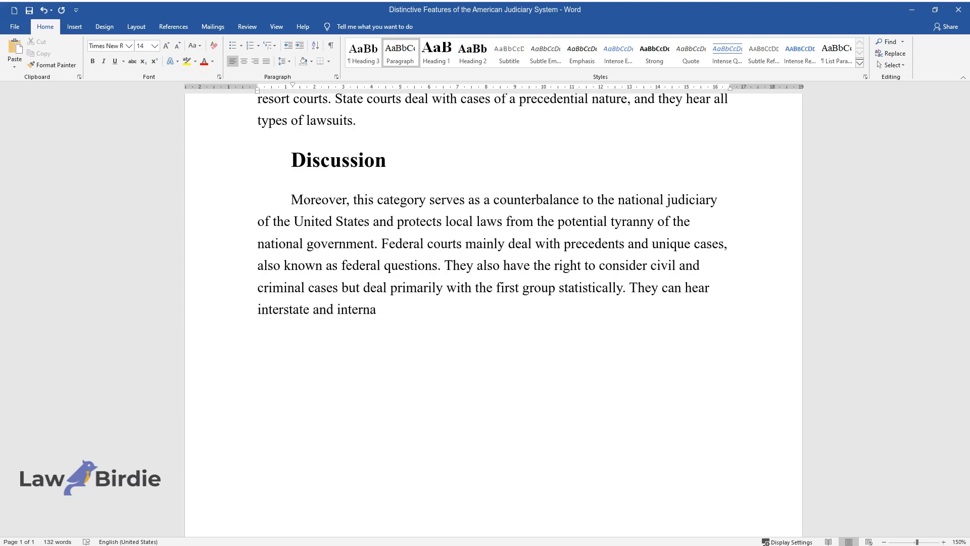
type("tional lawsuits or, simply put, dis")
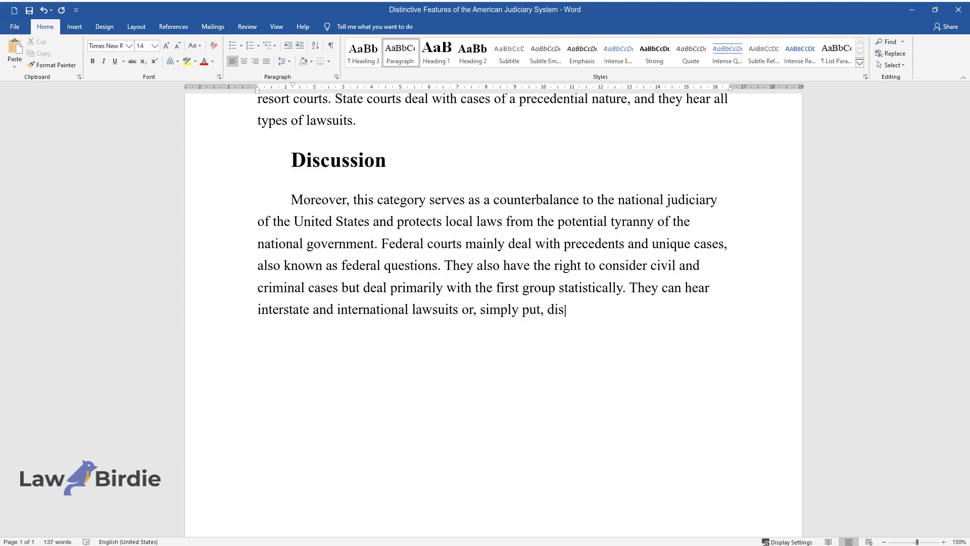
type("putes between an American and a foreigner.")
type("About Pr")
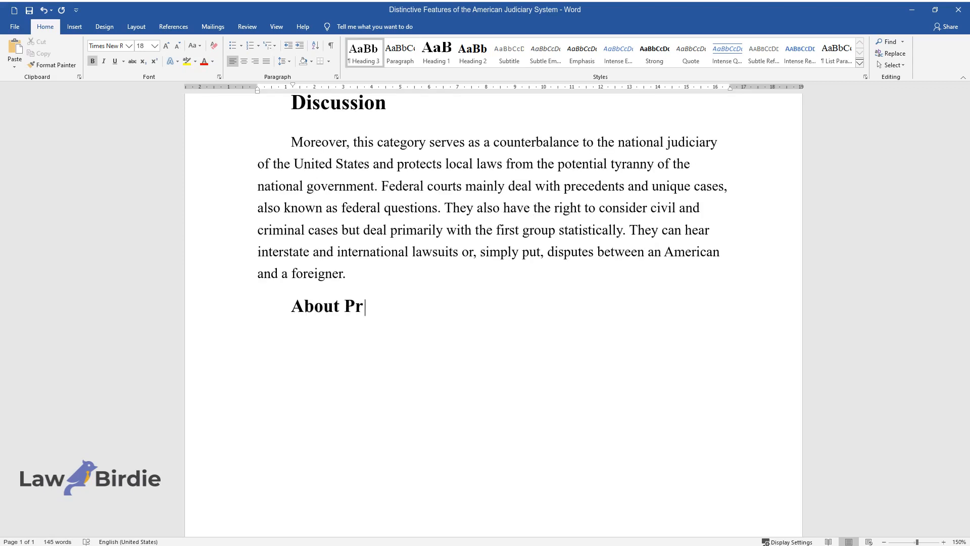
Add the 'About Problem-Solving Courts and Their Role' heading and introduce these courts as an innovation
type("oblem-Solving Courts and Their Ro")
type("Prob")
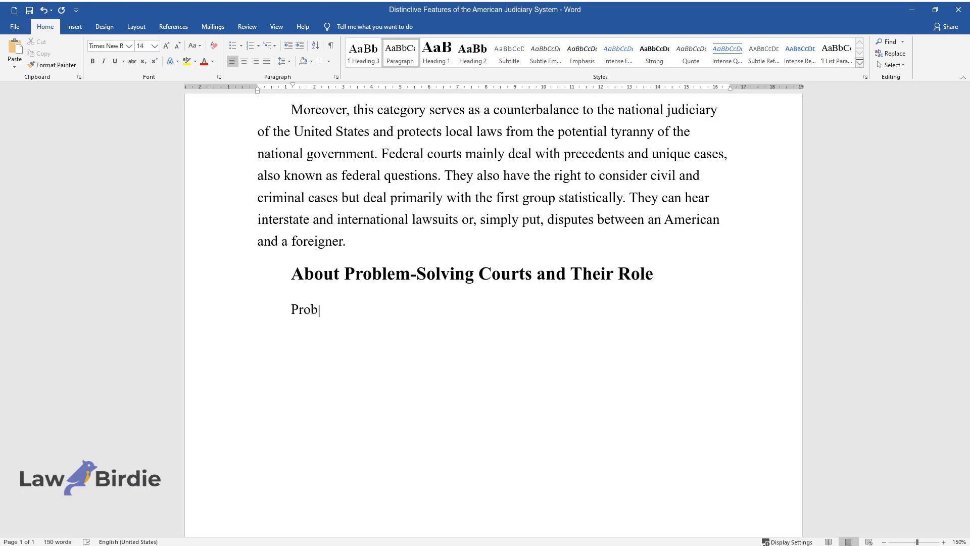
type("lem-solving courts are an innovat")
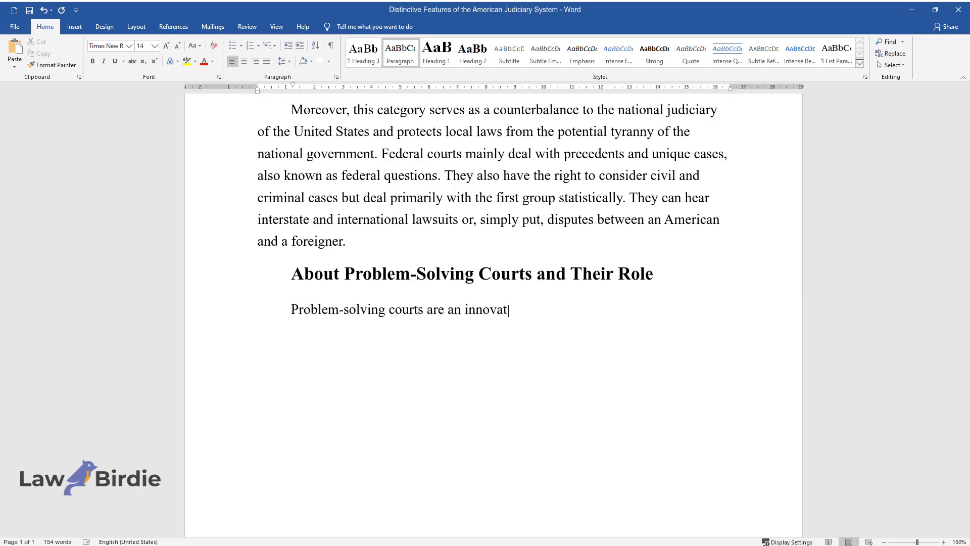
type("ion in the American judicial system")
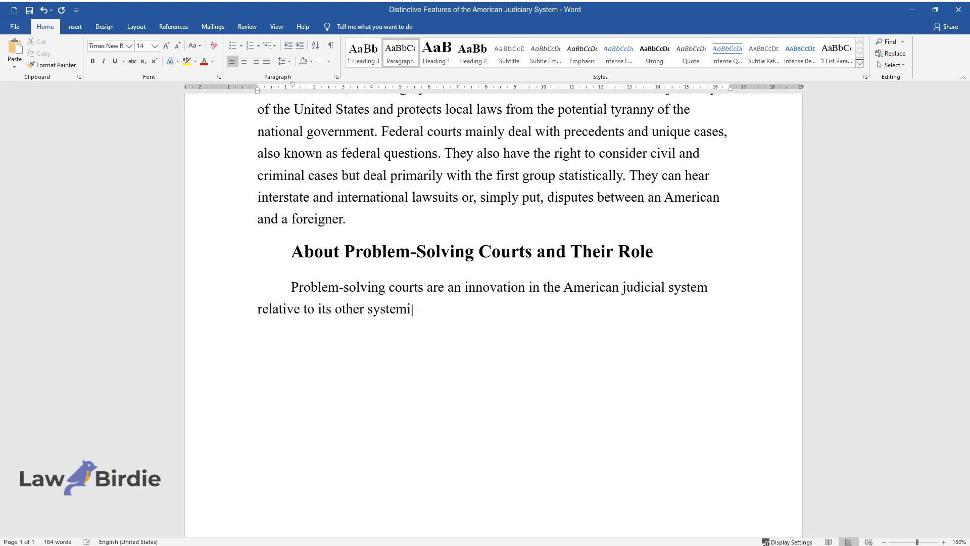
type("c elements. It was designed as a")
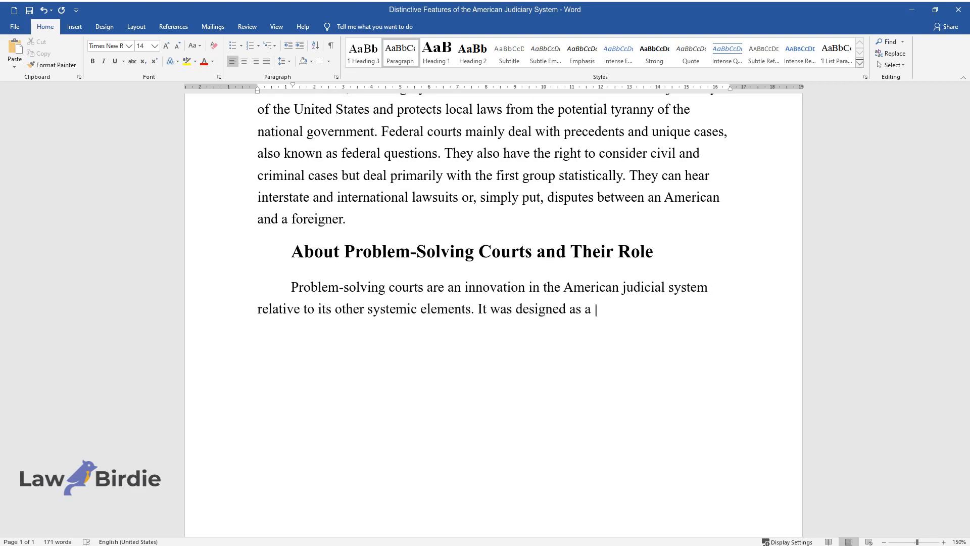
type("solution for instances when a pro")
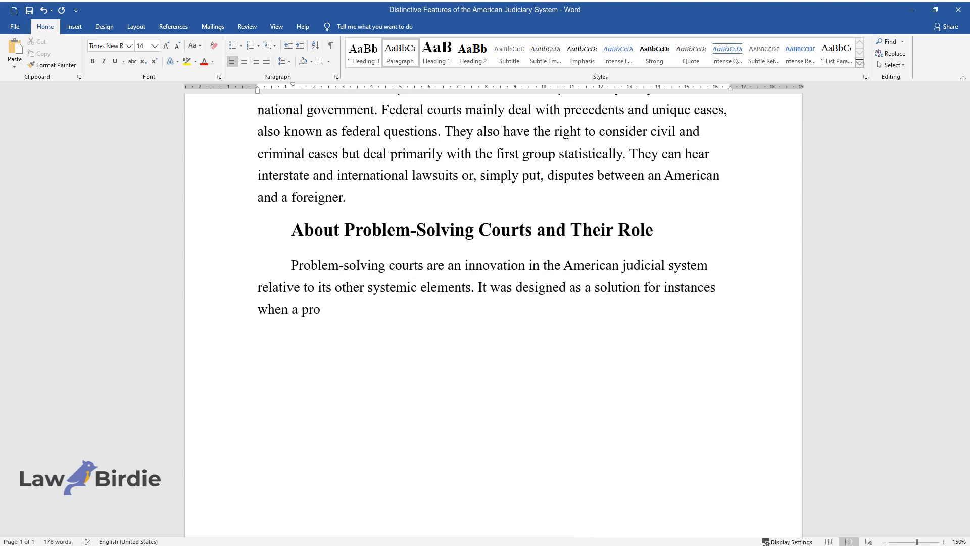
type("mpt hearing is needed, but a lawsuit cannot achieve litigation due to")
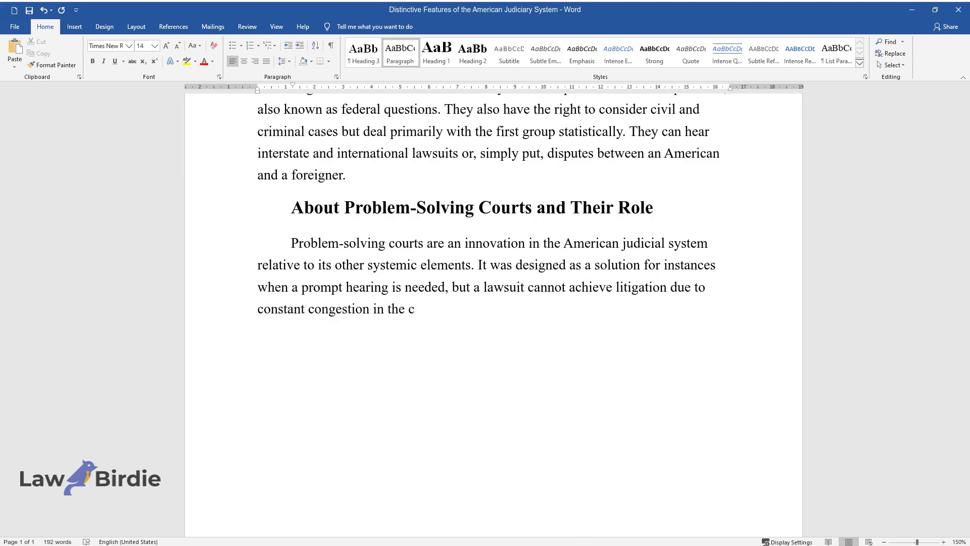
Describe cases like substance misuse, family affairs and mental illness, and their therapeutic aims
type("ivil and national courts. This sub-structure deals with")
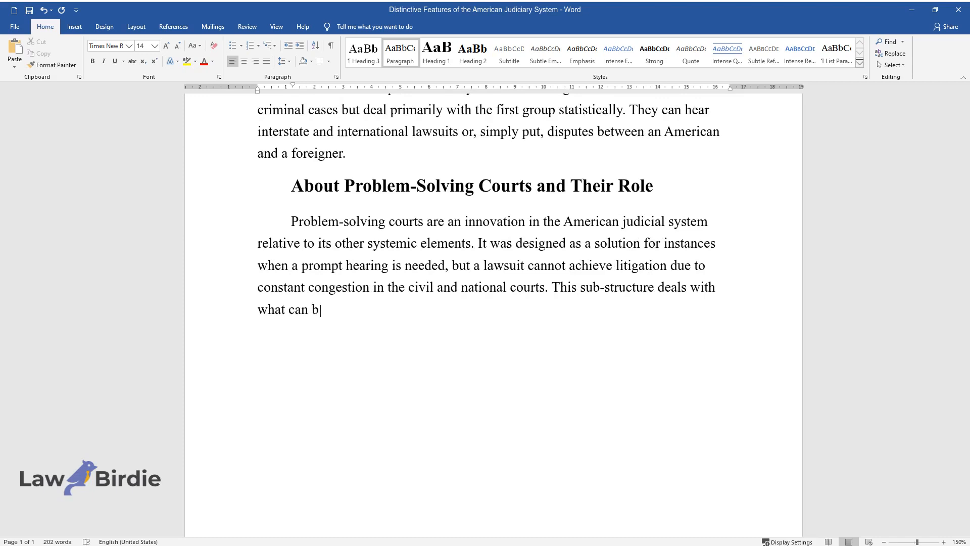
type("e called semi-legal semi-criminal cases, namely situations involvi")
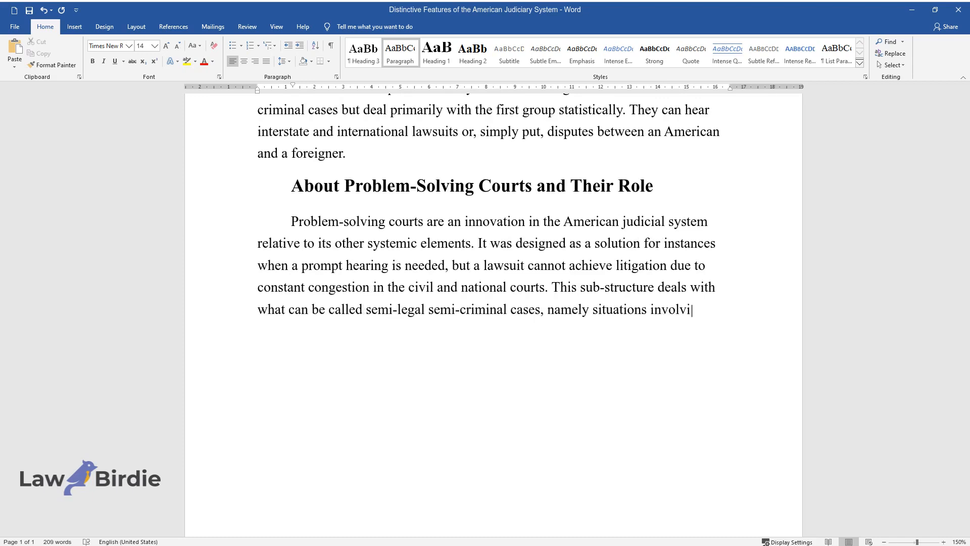
type("ng, for example, substance misus")
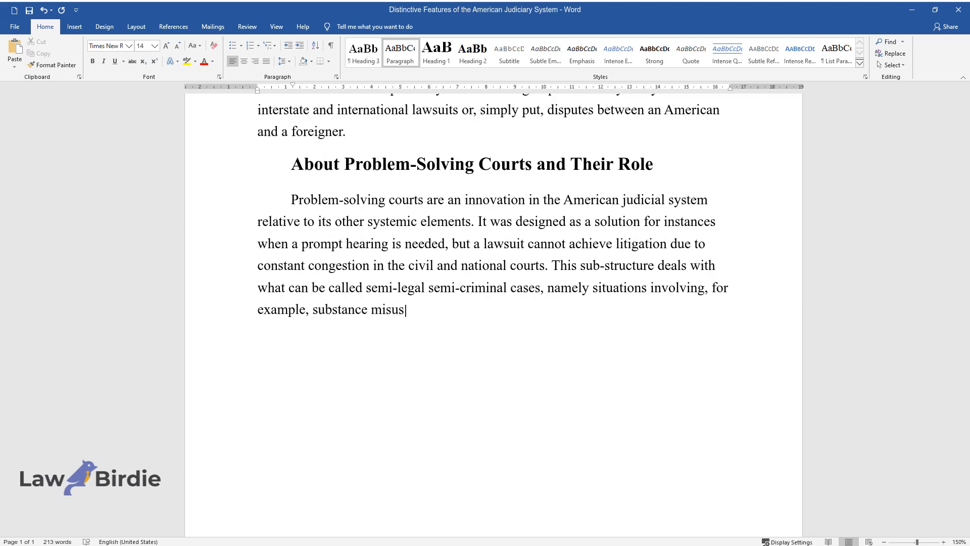
type("e, family affairs, legal violatio")
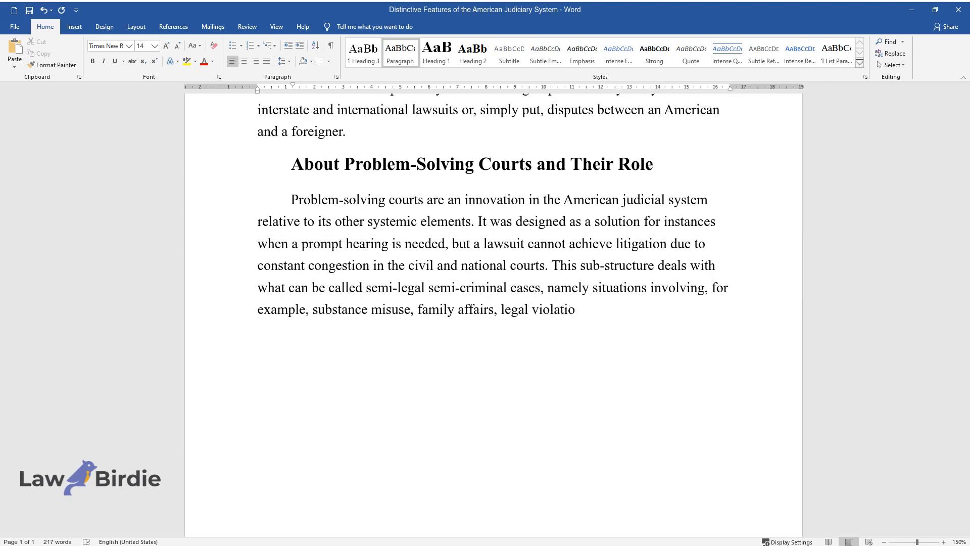
type("ns, and mental illnesses. They ai")
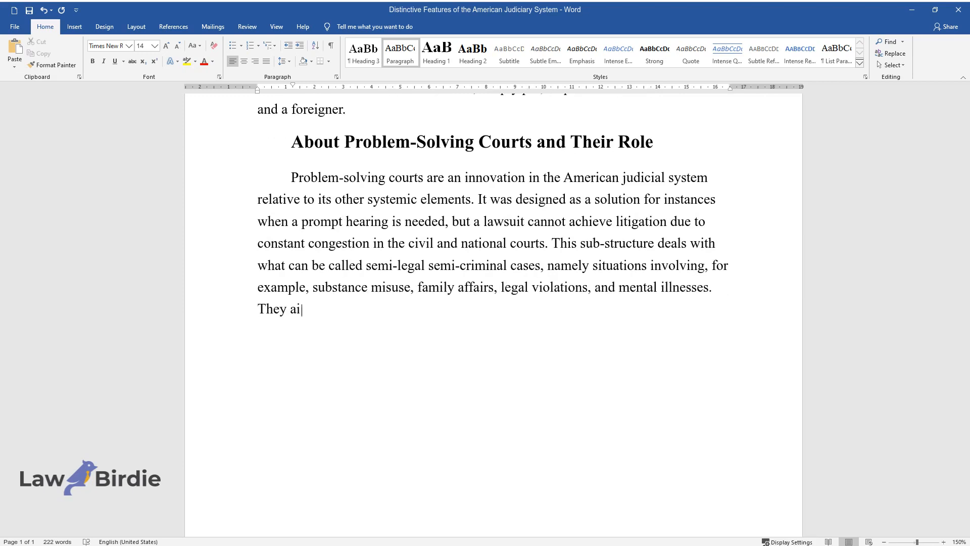
type("m to provide both parties with t")
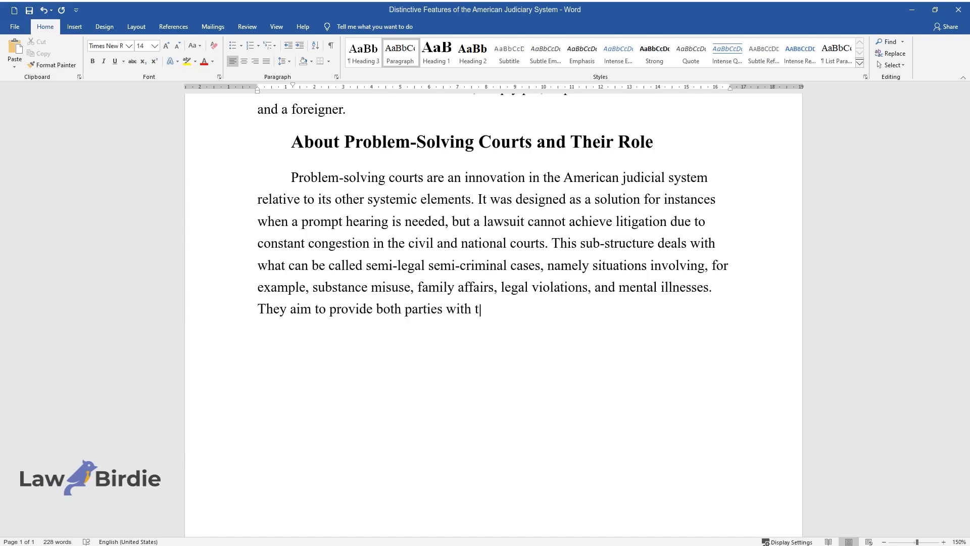
type("reatment, therapy, social rehabilitation, and")
type("Conclusion")
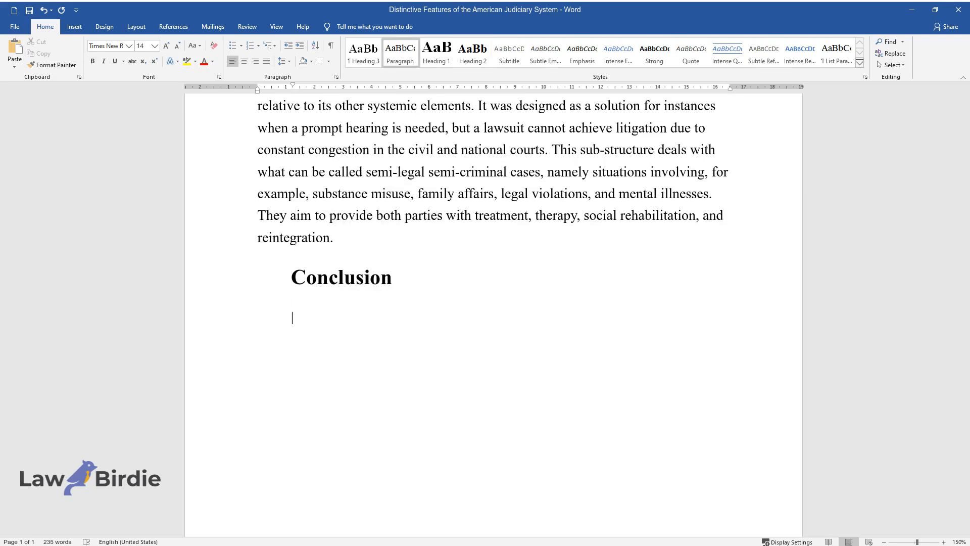
Type the Conclusion on easing judicial workload and reducing correctional institution overload
type("This system significantly facilitates the functioni")
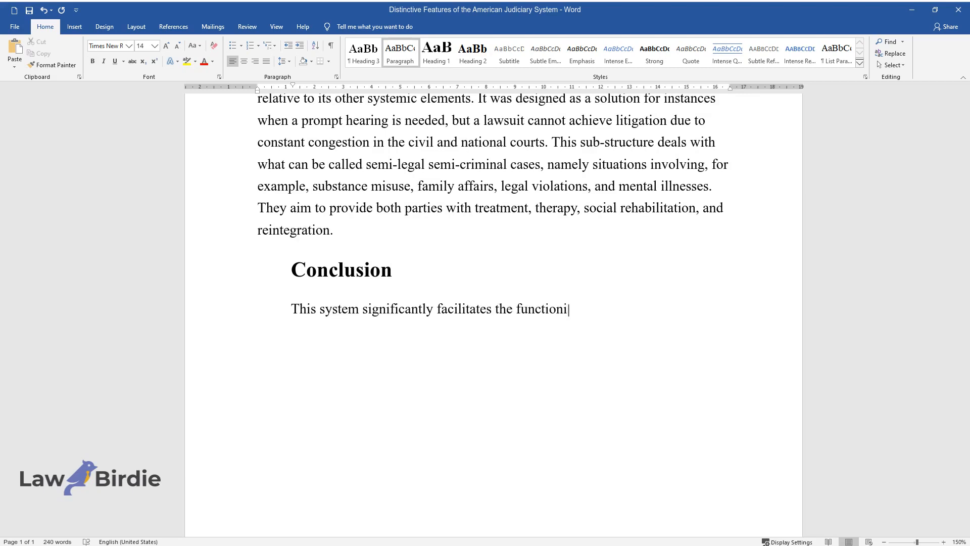
type("ng of the rest of the judicial syst")
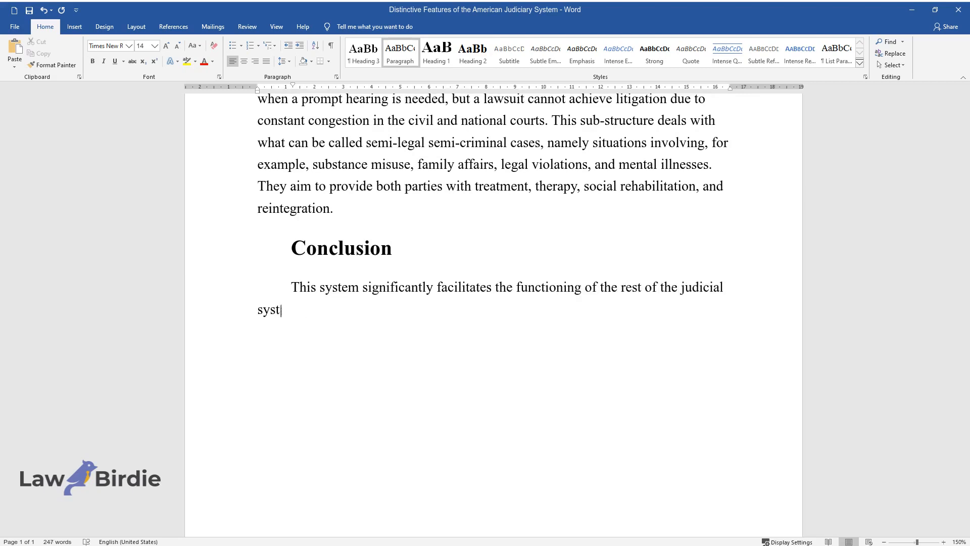
type("em and reduces the overload of cor")
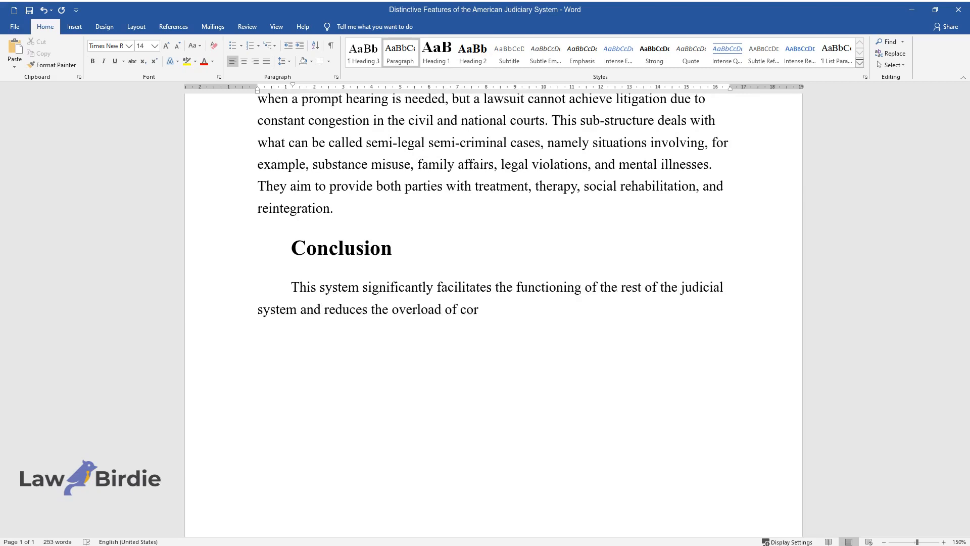
type("rectional institutions. They have a")
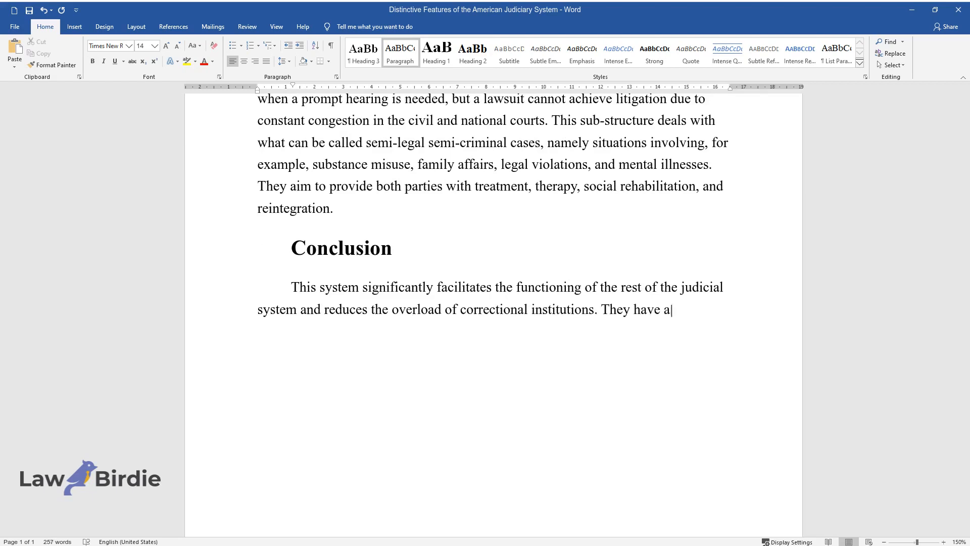
type("n incredibly positive impact on th")
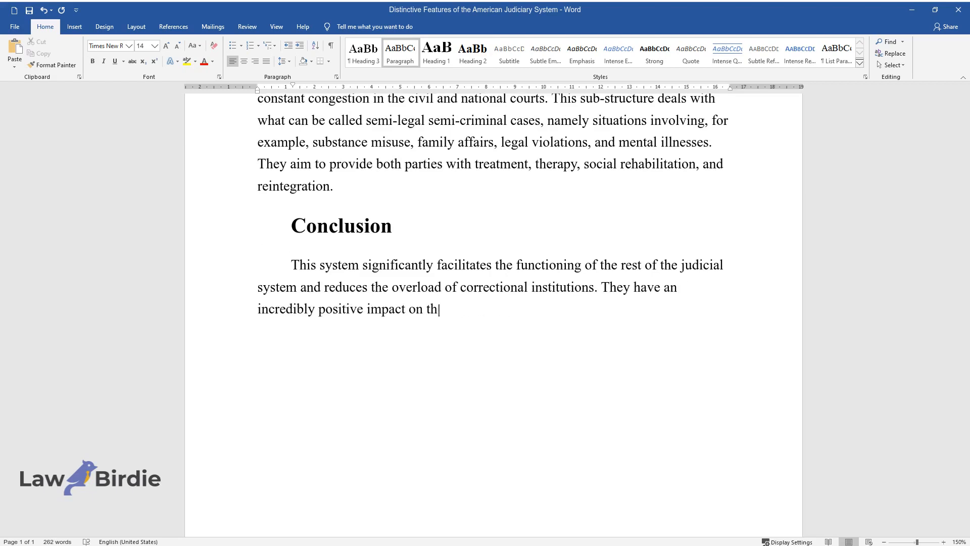
type("e institutional sustainability of c")
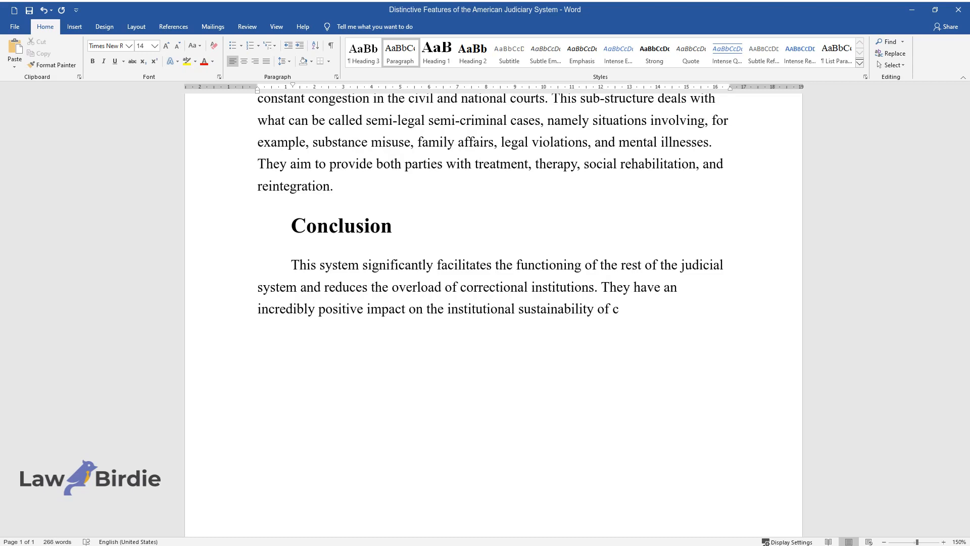